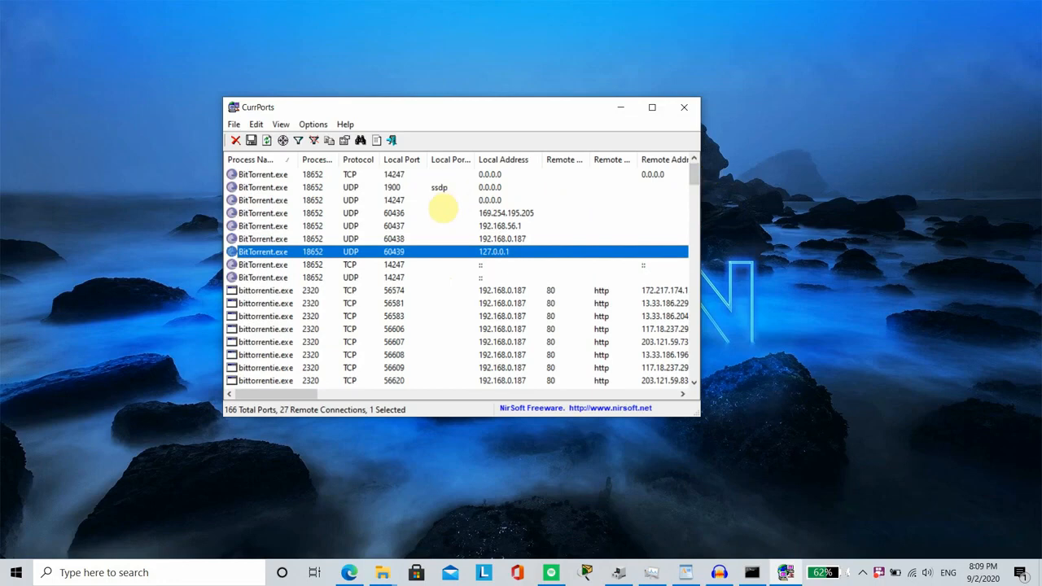
{"action": "mouse_move", "coordinate": [450, 238]}
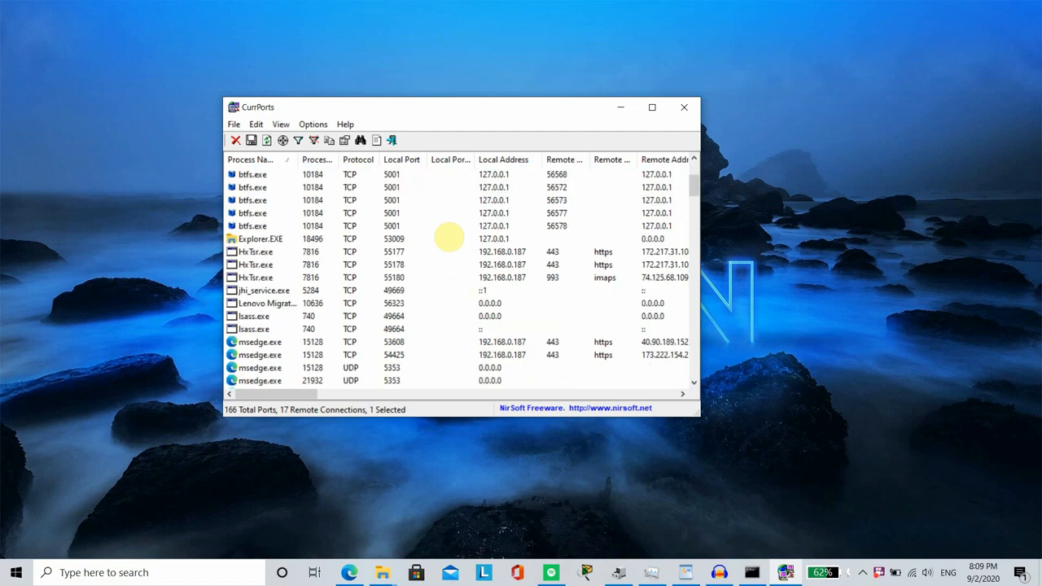
Step: Scroll through the CurrPorts open-port list and filter it for 'putty' entries
{"action": "scroll", "scroll_direction": "down", "scroll_amount": 3}
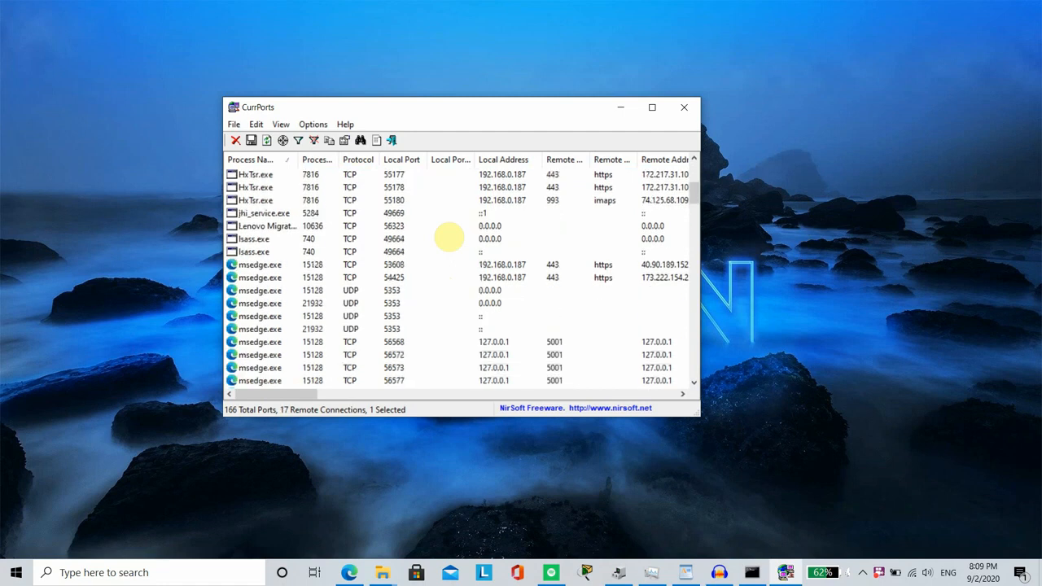
{"action": "scroll", "scroll_direction": "down", "scroll_amount": 3}
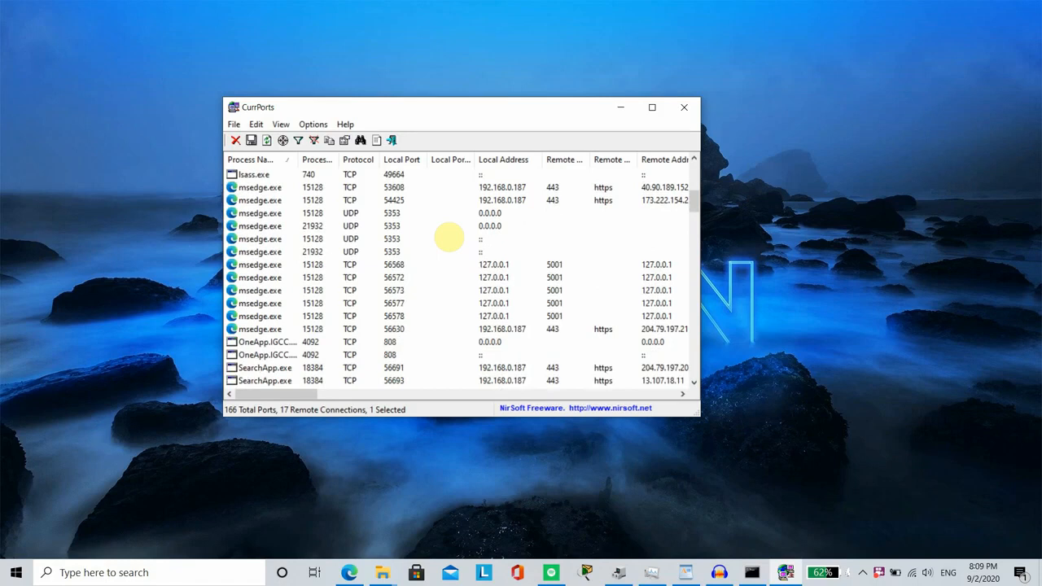
{"action": "scroll", "scroll_direction": "down", "scroll_amount": 3}
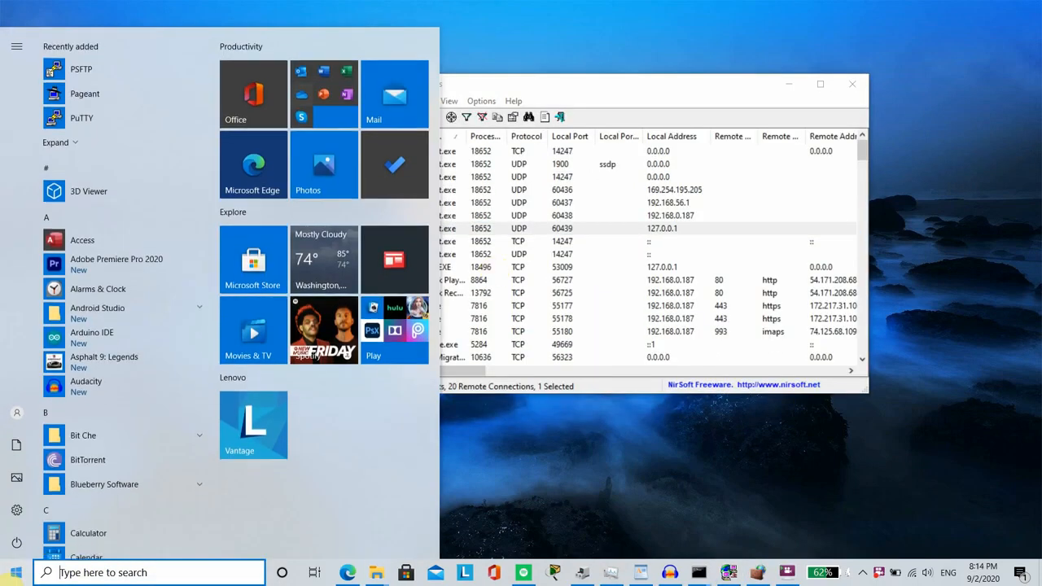
{"action": "type", "text": "putty'"}
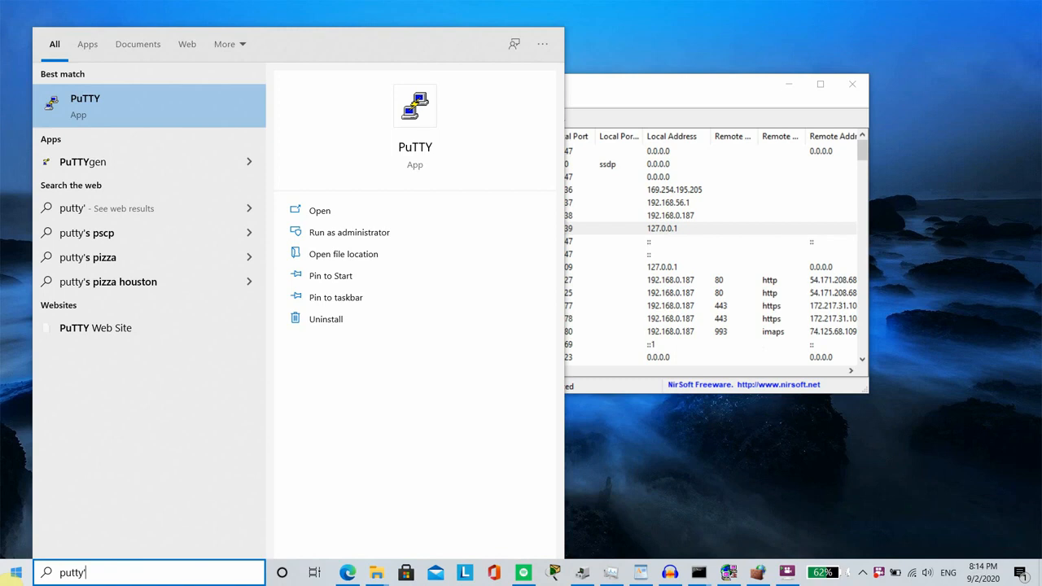
{"action": "left_click", "coordinate": [320, 210]}
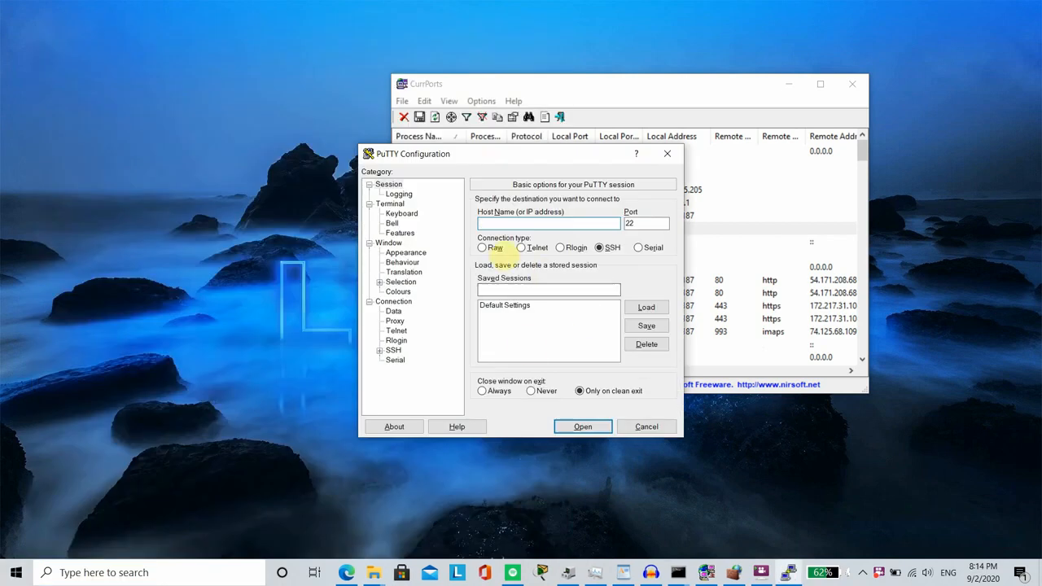
{"action": "left_click", "coordinate": [645, 426]}
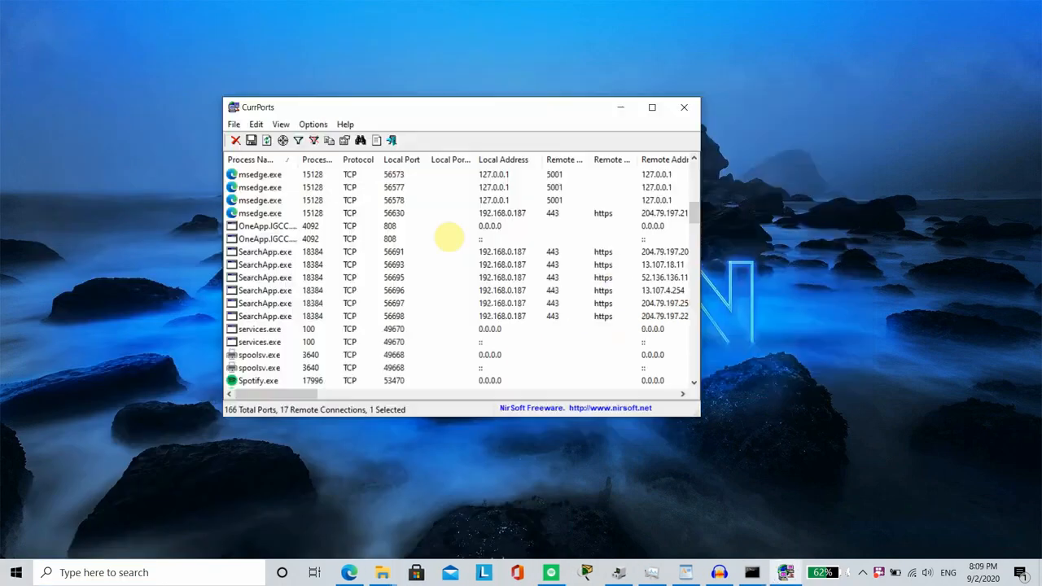
Step: Continue down the port list, then bring up the Windows app launcher
{"action": "scroll", "scroll_direction": "down", "scroll_amount": 3}
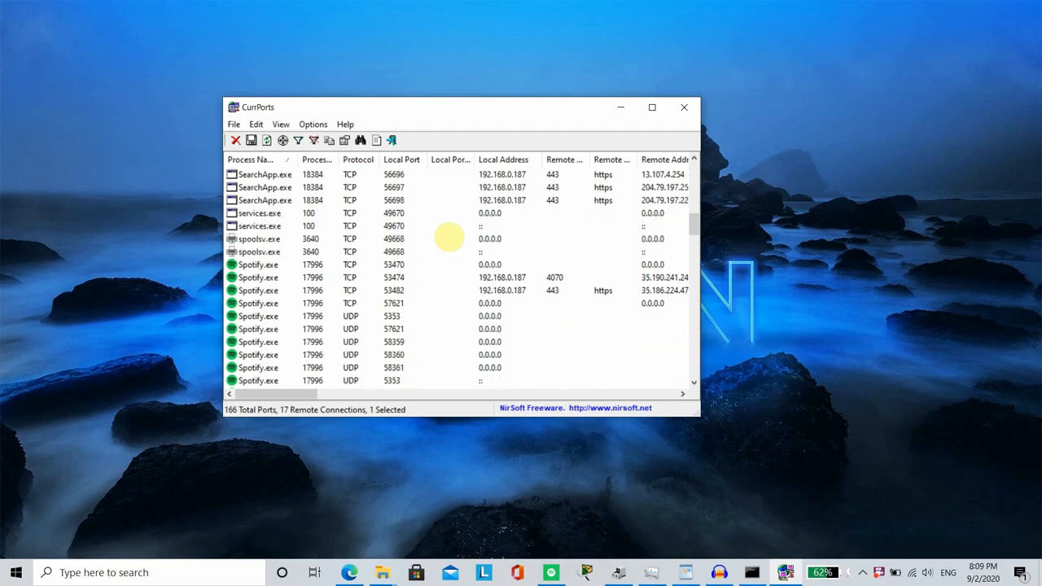
{"action": "mouse_move", "coordinate": [755, 495]}
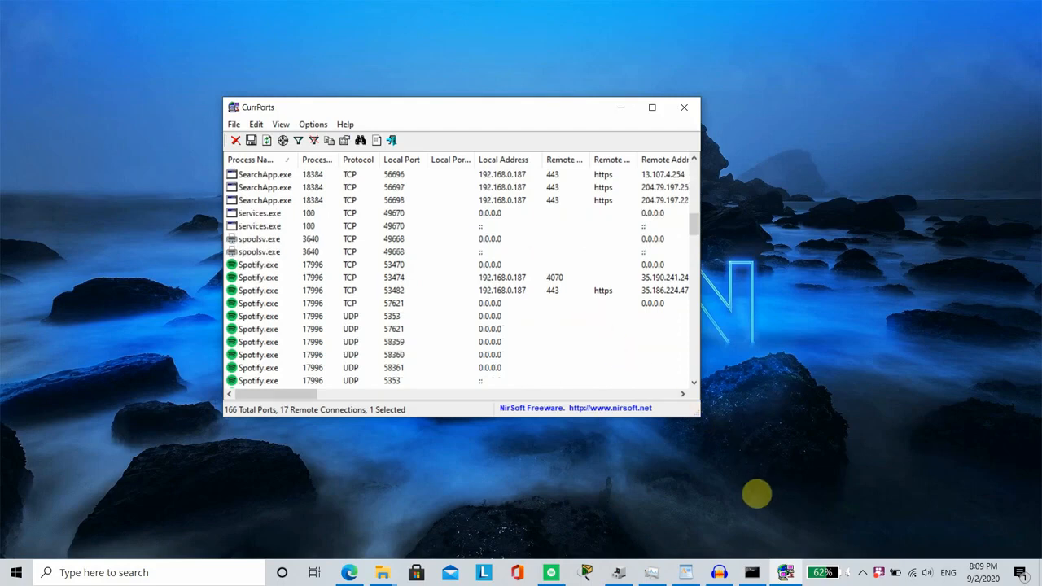
{"action": "scroll", "scroll_direction": "down", "scroll_amount": 3}
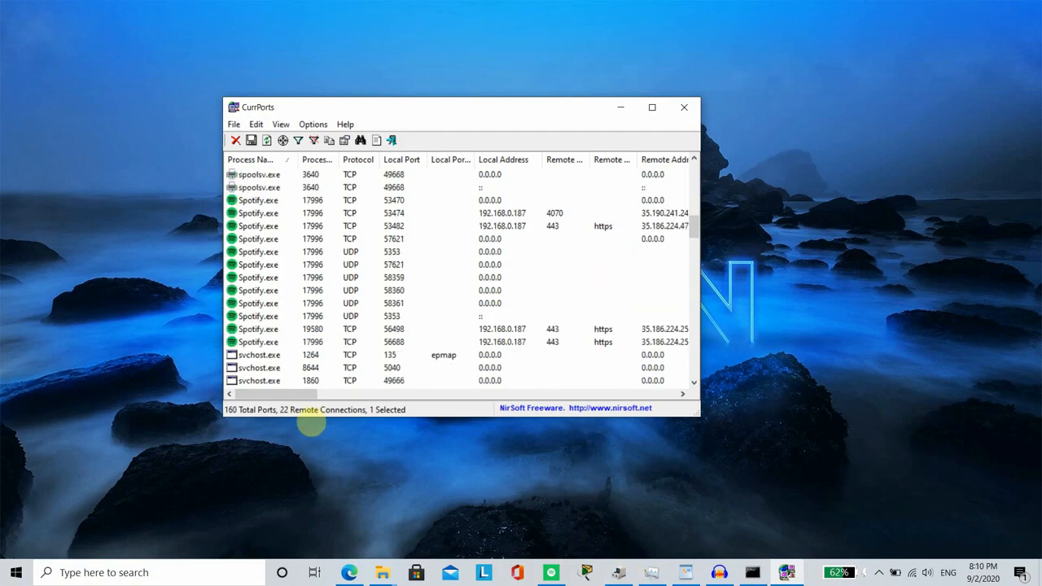
{"action": "left_click", "coordinate": [15, 573]}
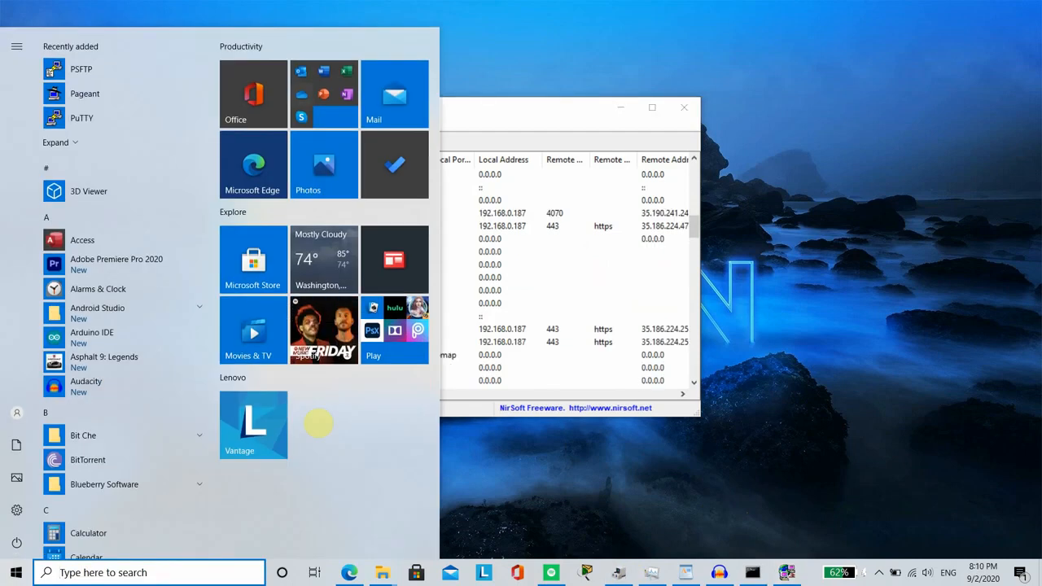
Step: Launch the firewall console via a 'firewal' search and bring up the Inbound Rules actions menu
{"action": "type", "text": "firewal"}
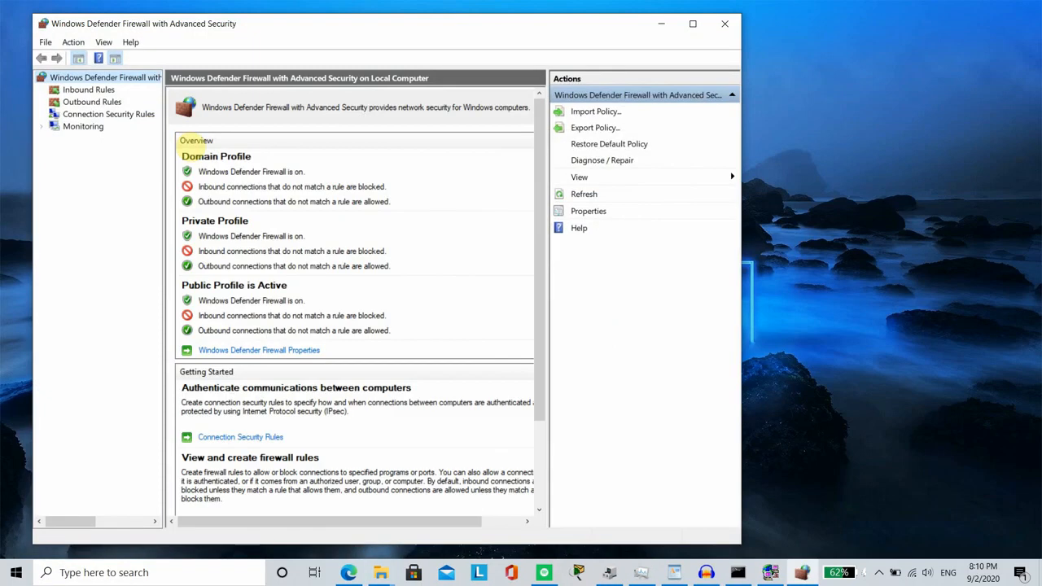
{"action": "left_click", "coordinate": [88, 90]}
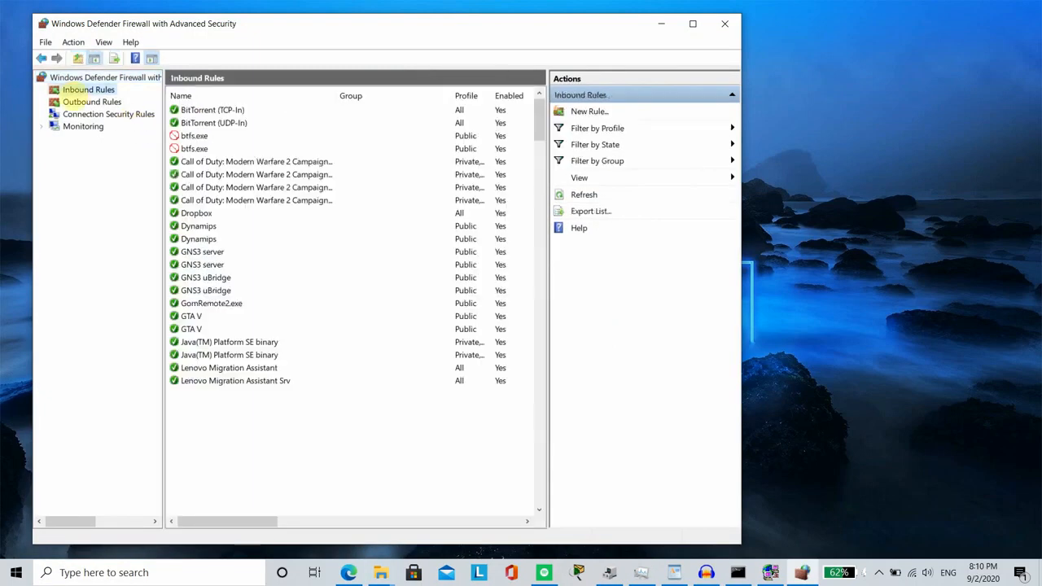
{"action": "scroll", "scroll_direction": "down", "scroll_amount": 3}
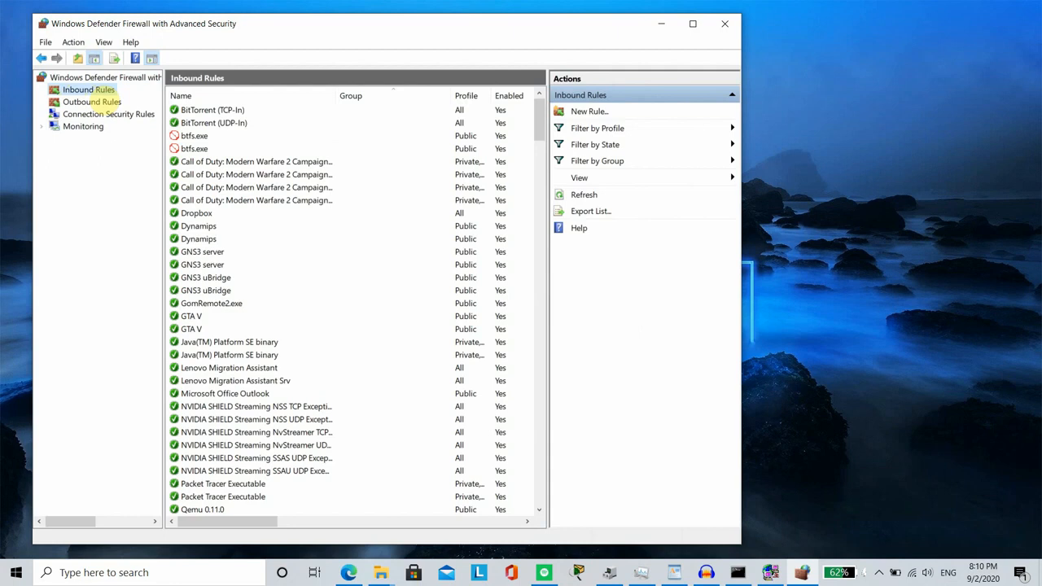
{"action": "right_click", "coordinate": [88, 88]}
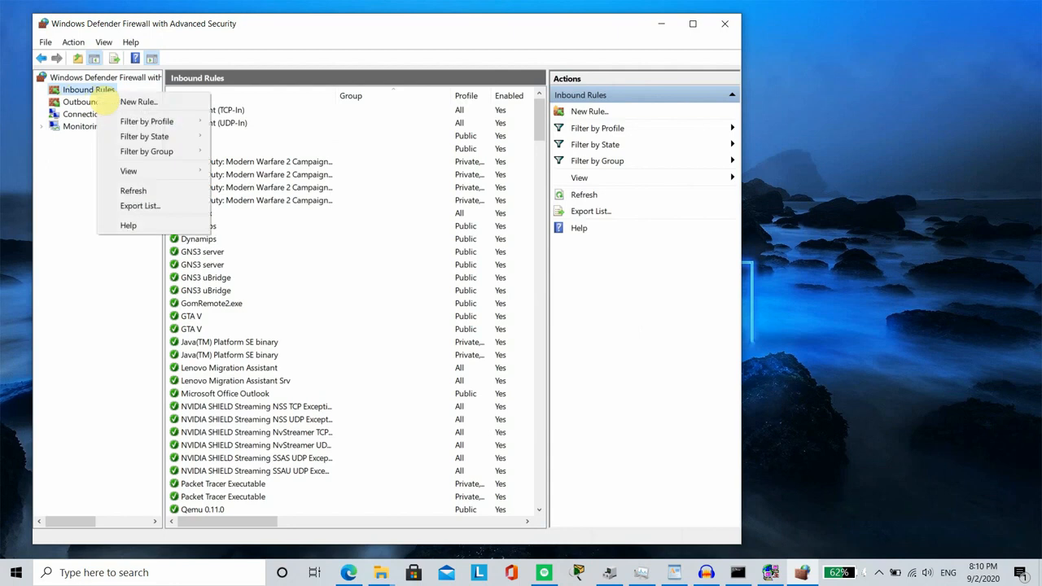
Step: Start a New Inbound Rule and choose the Port rule type
{"action": "left_click", "coordinate": [136, 101]}
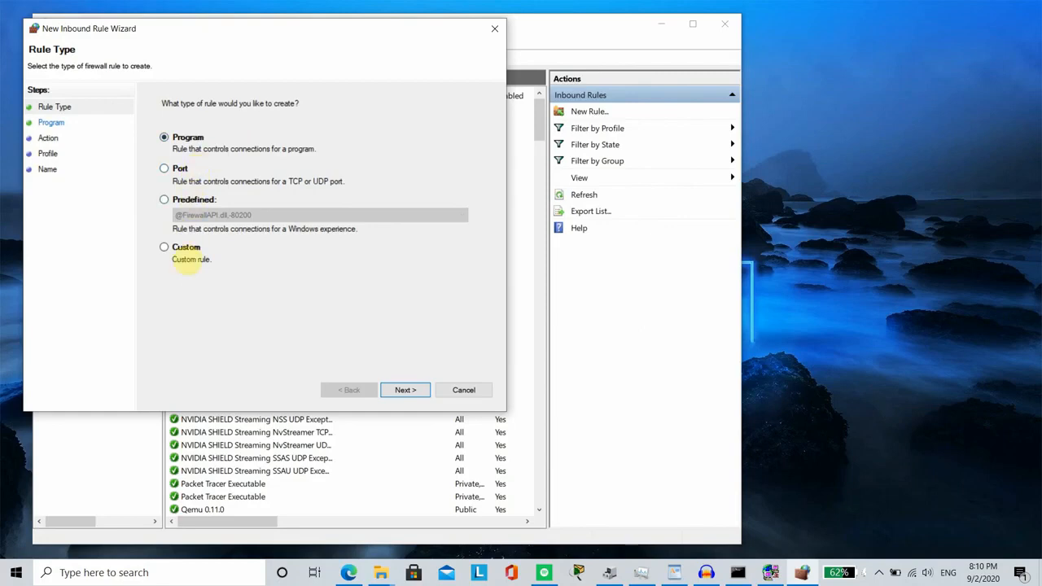
{"action": "mouse_move", "coordinate": [179, 168]}
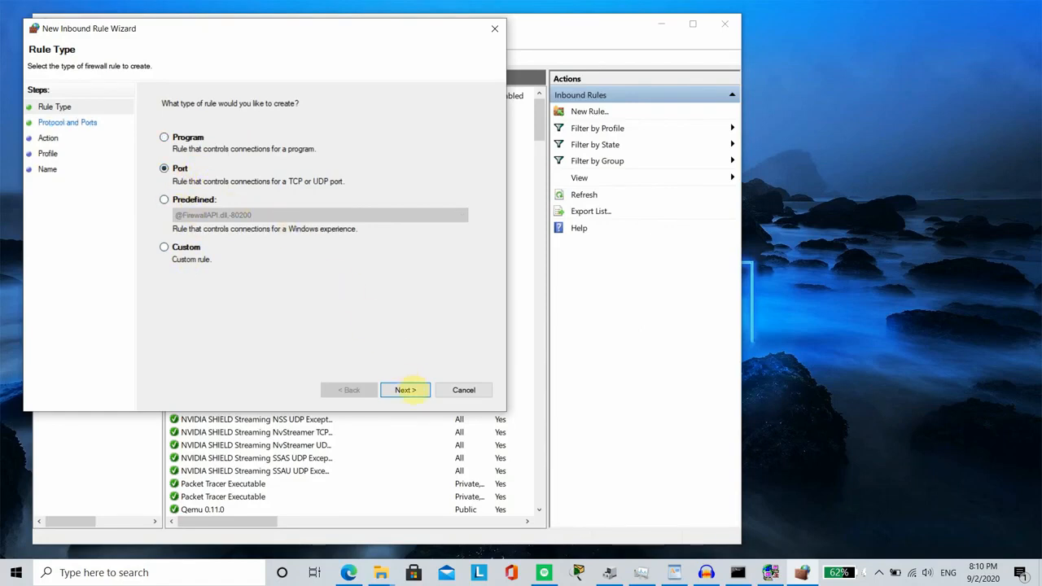
{"action": "left_click", "coordinate": [404, 389]}
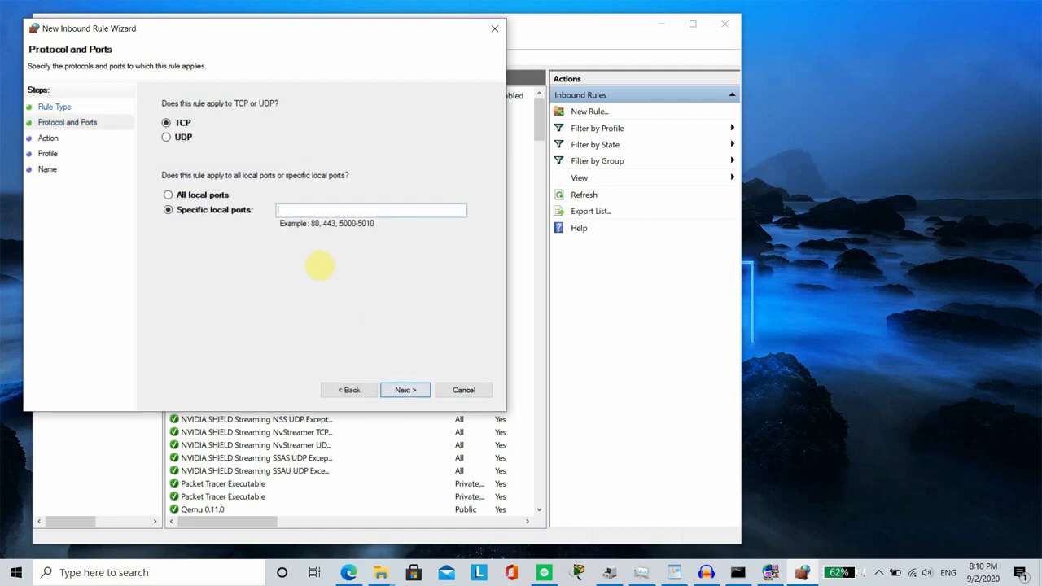
{"action": "mouse_move", "coordinate": [182, 137]}
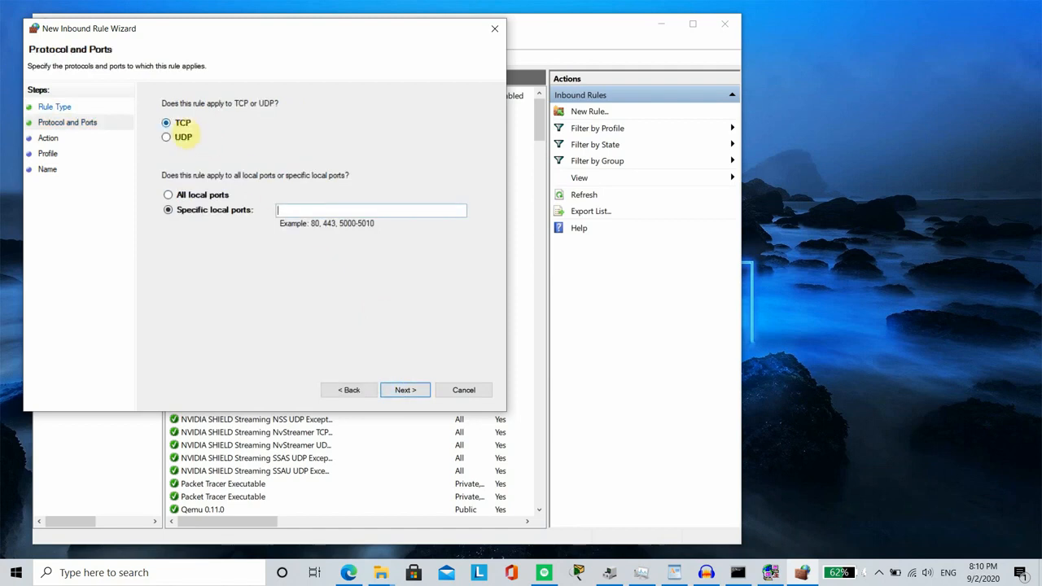
Step: Target the rule at TCP specific local port 11456 and continue to the Action page
{"action": "left_click", "coordinate": [167, 137]}
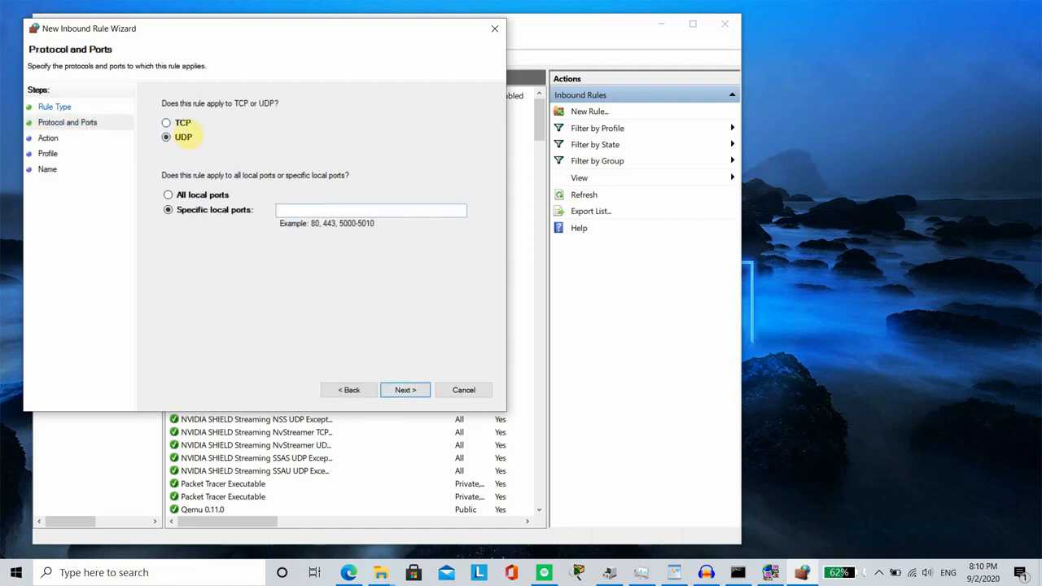
{"action": "left_click", "coordinate": [166, 122]}
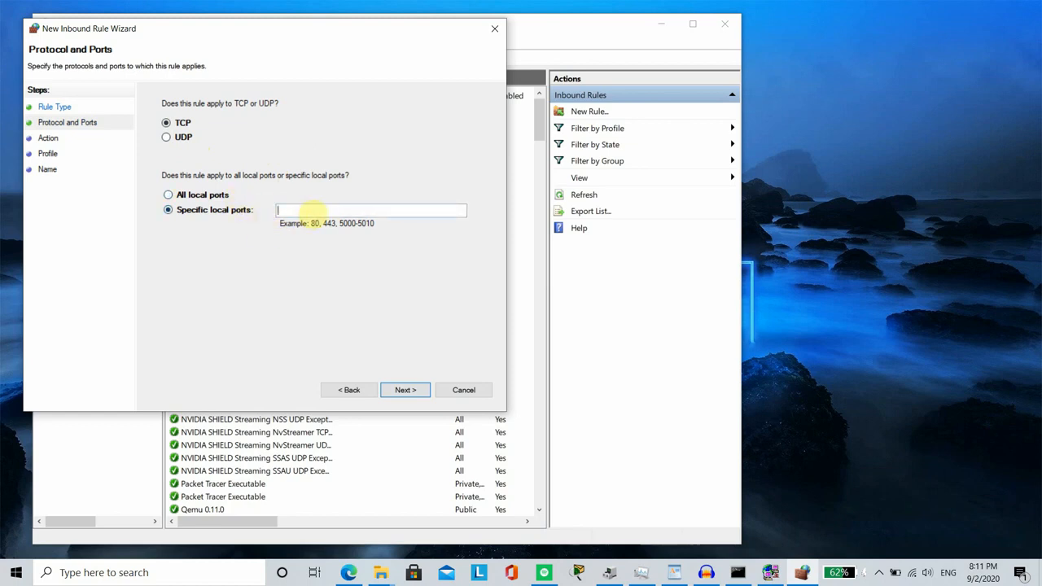
{"action": "type", "text": "11456"}
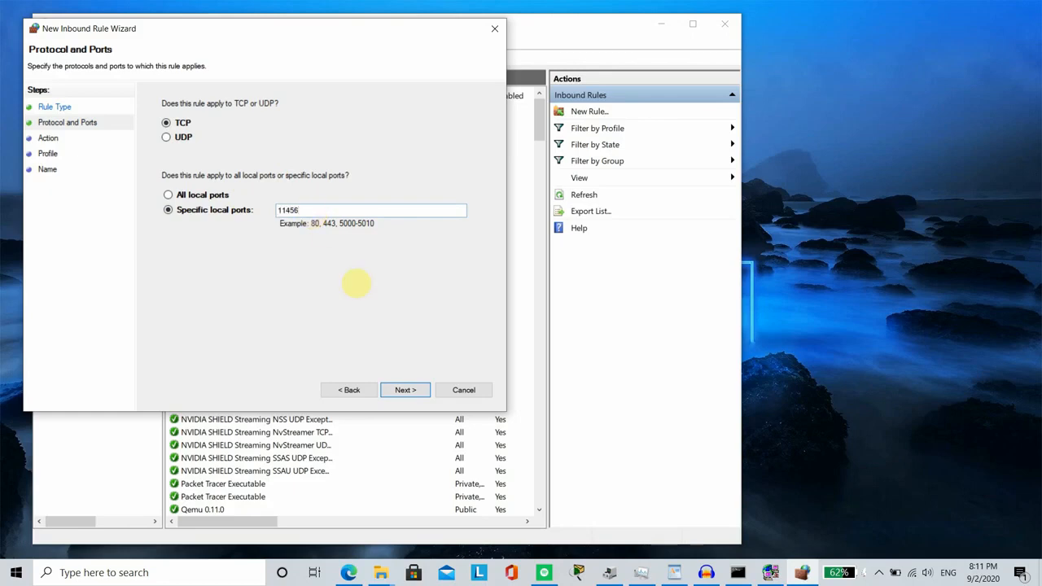
{"action": "left_click", "coordinate": [404, 391]}
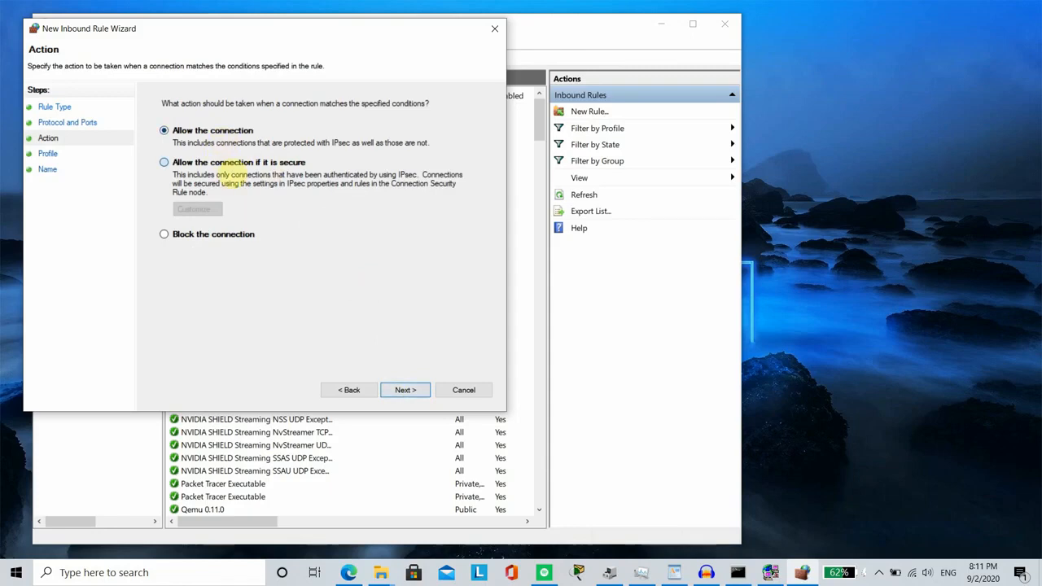
Step: Set the rule to allow the connection and advance to the Profile page
{"action": "left_click", "coordinate": [163, 234]}
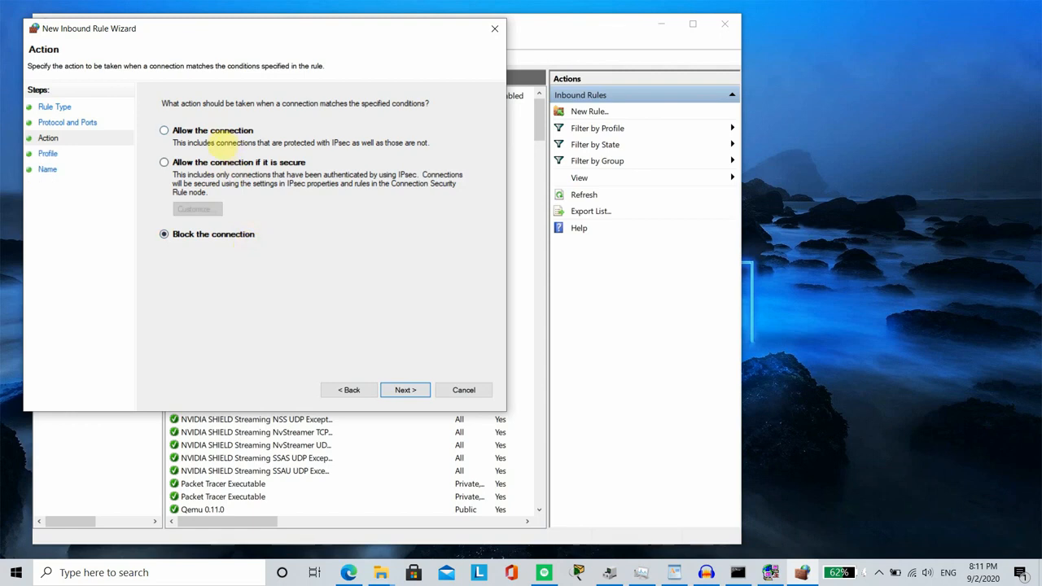
{"action": "left_click", "coordinate": [163, 131]}
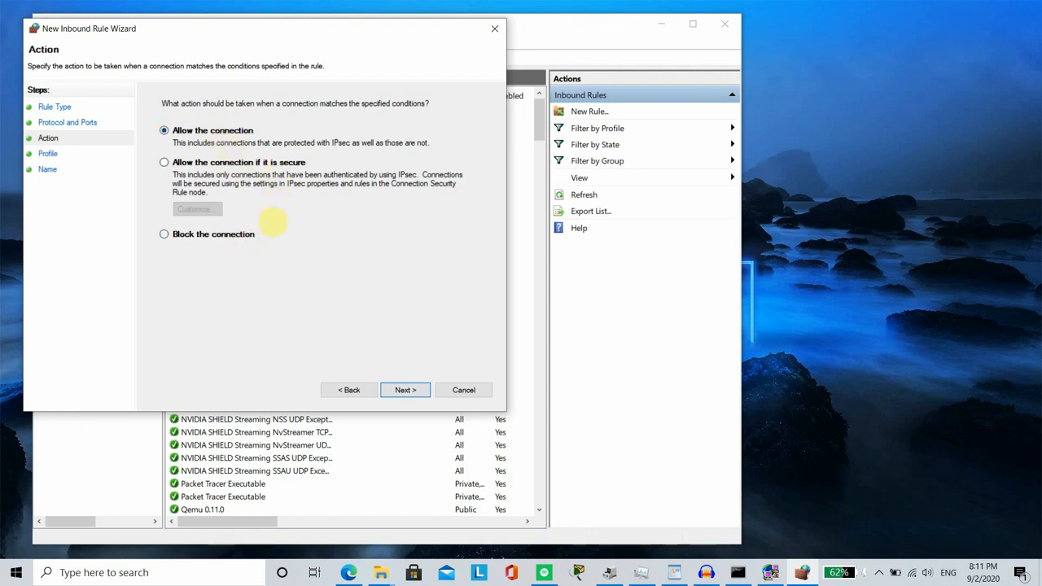
{"action": "mouse_move", "coordinate": [248, 244]}
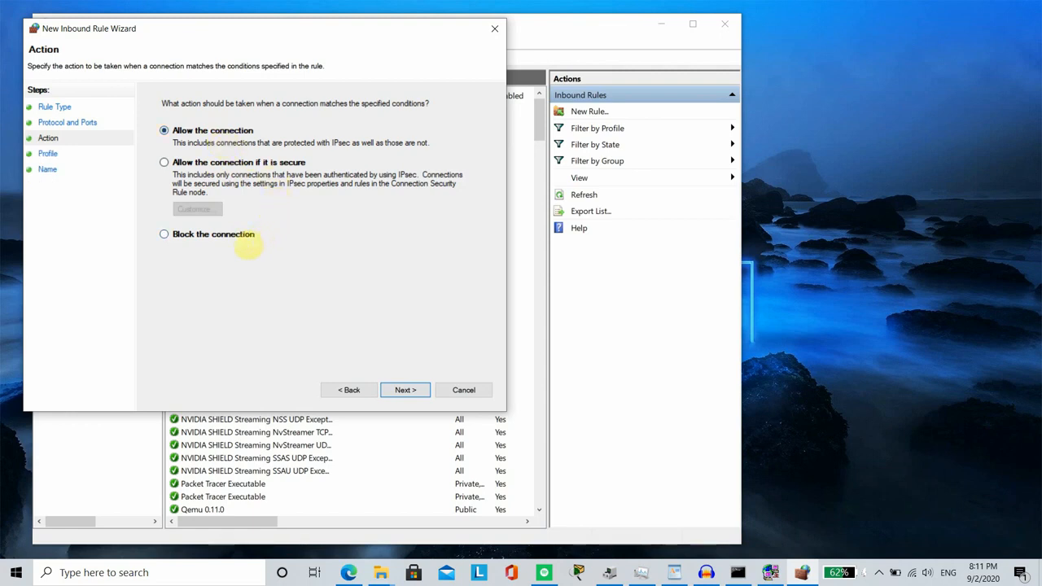
{"action": "left_click", "coordinate": [404, 389]}
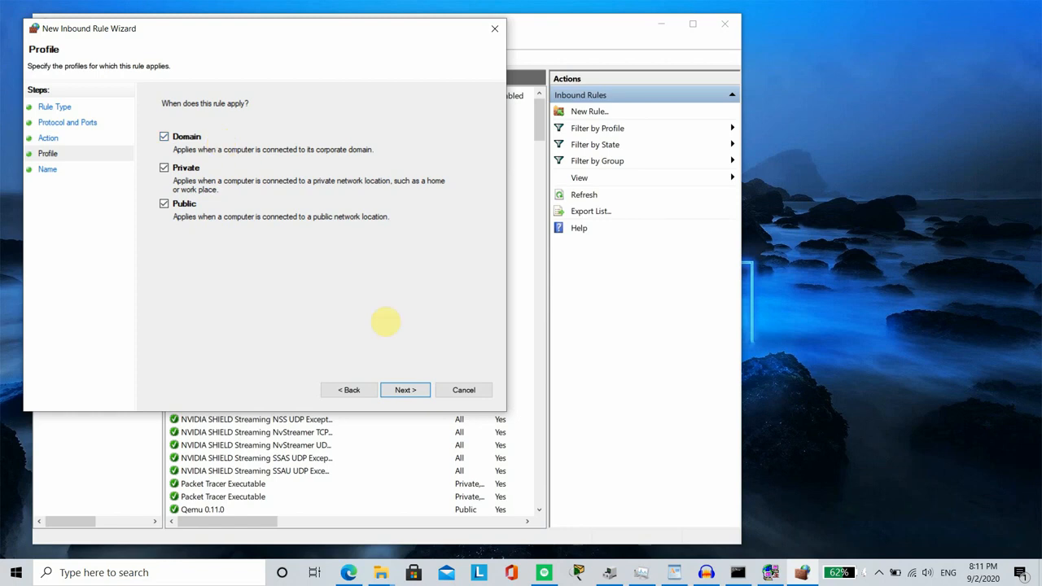
Step: Keep Domain, Private and Public profiles, finish the rule as Test_Rule, then launch Command Prompt
{"action": "left_click", "coordinate": [404, 391]}
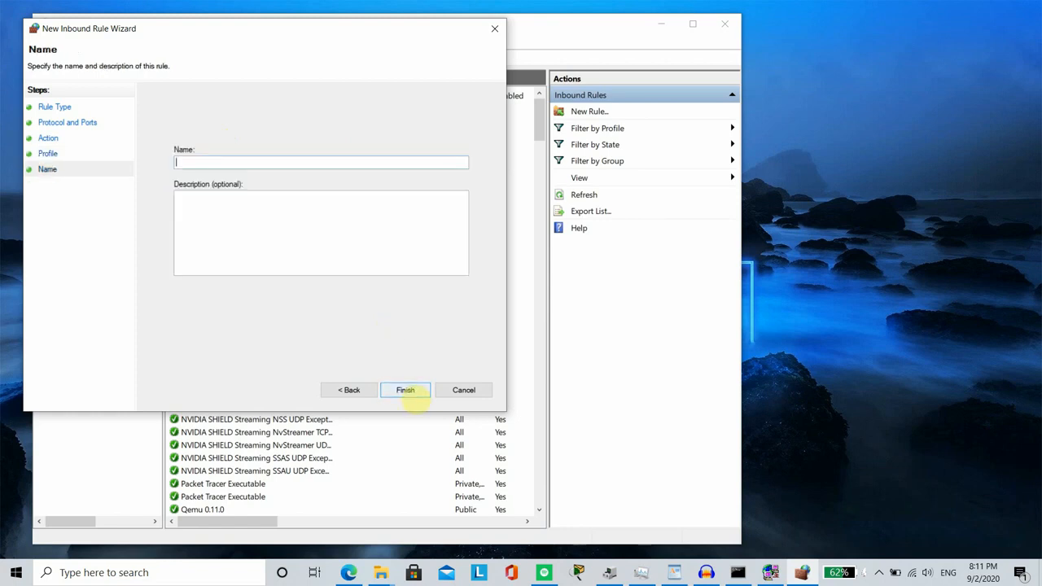
{"action": "type", "text": "Test_Ru"}
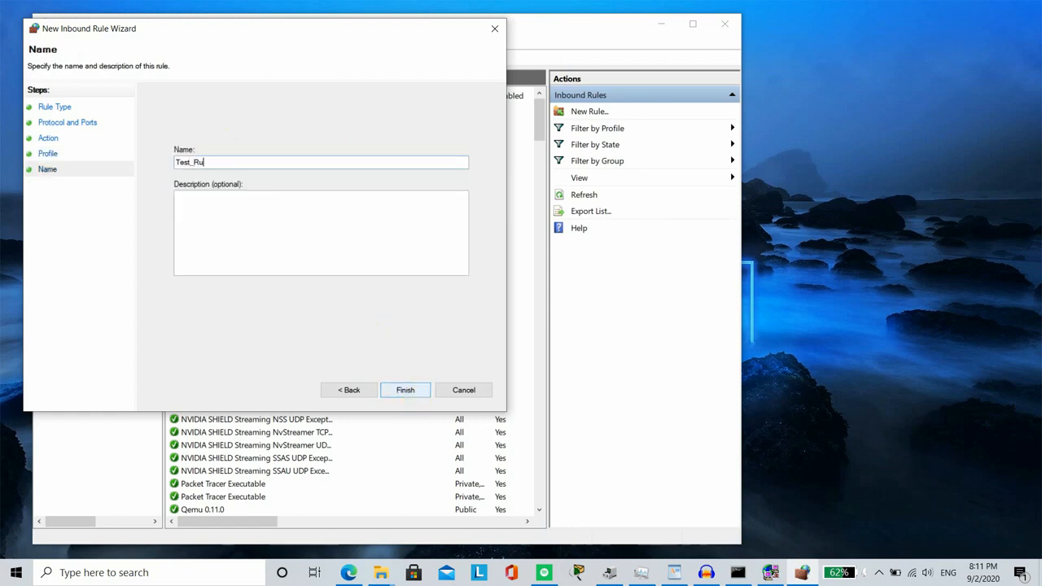
{"action": "left_click", "coordinate": [404, 391]}
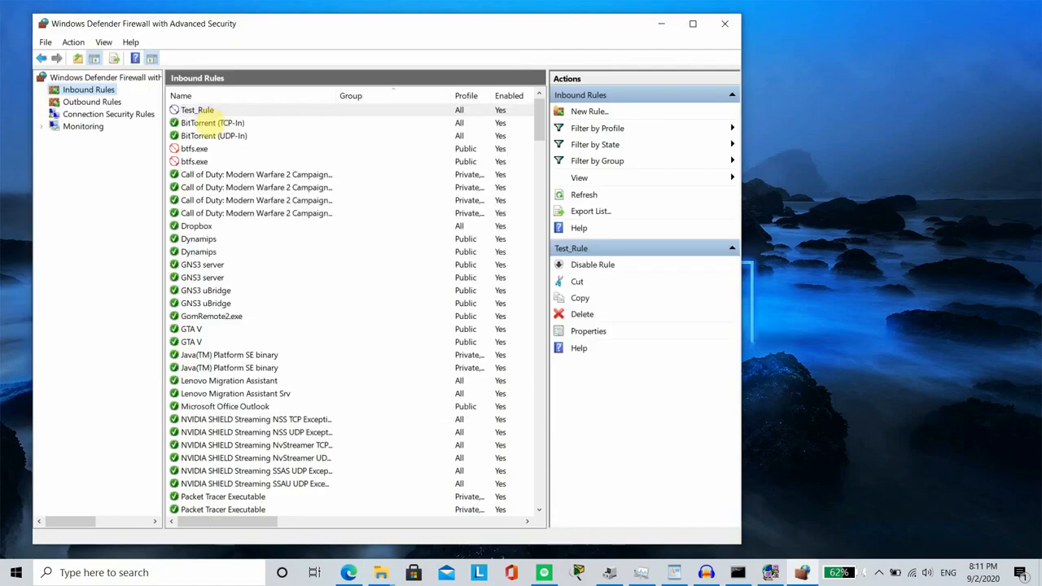
{"action": "left_click", "coordinate": [197, 111]}
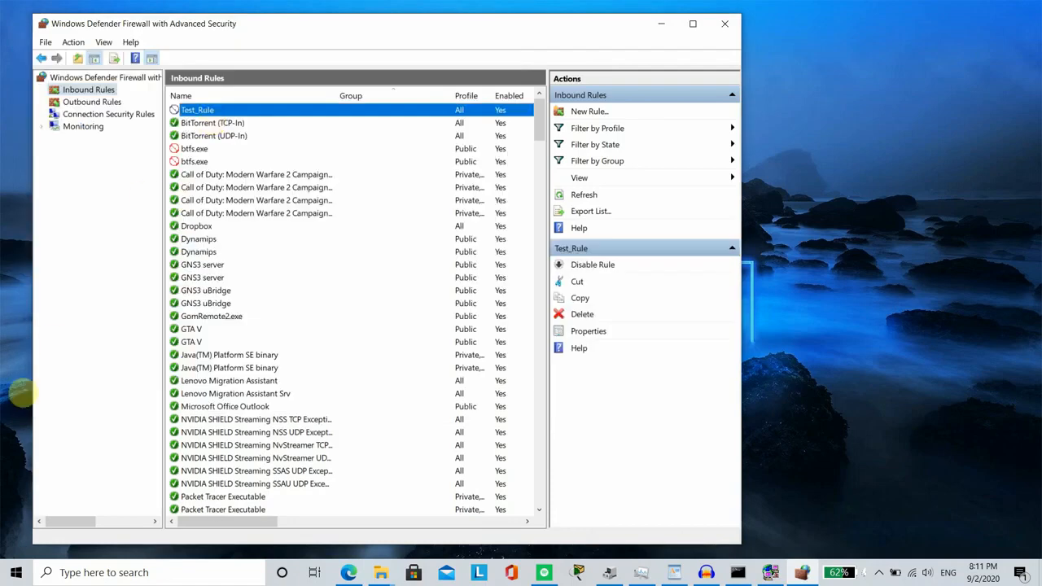
{"action": "left_click", "coordinate": [13, 573]}
{"action": "type", "text": "Ne"}
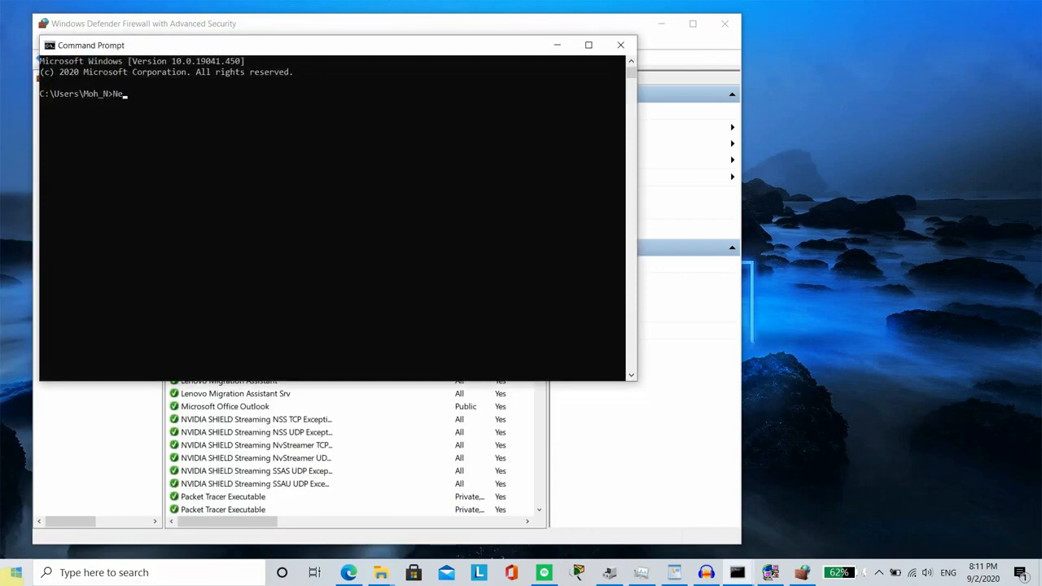
Step: Run the 'ts' command from the home folder prompt
{"action": "type", "text": "ts"}
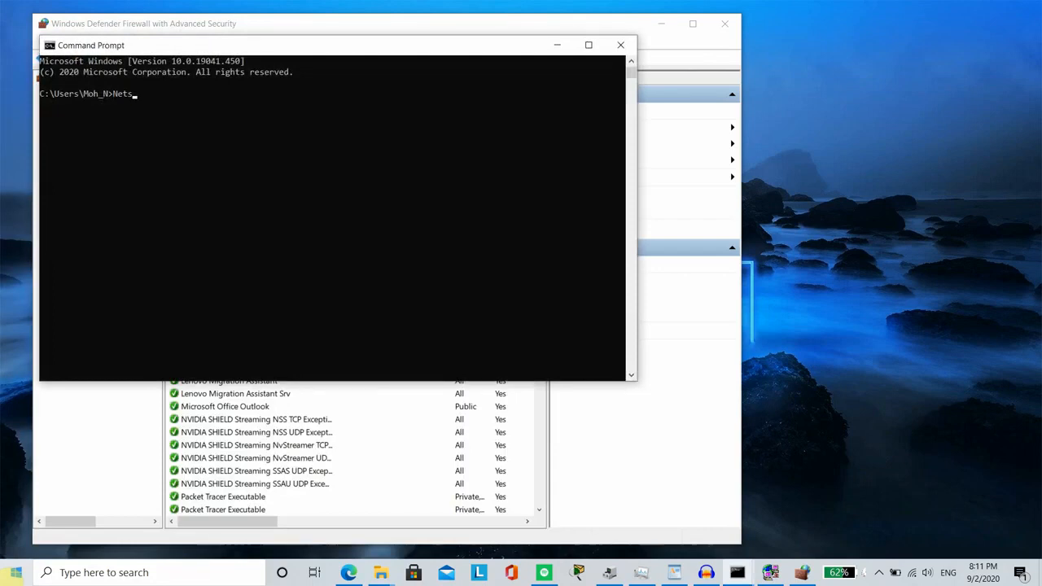
{"action": "key", "text": "enter"}
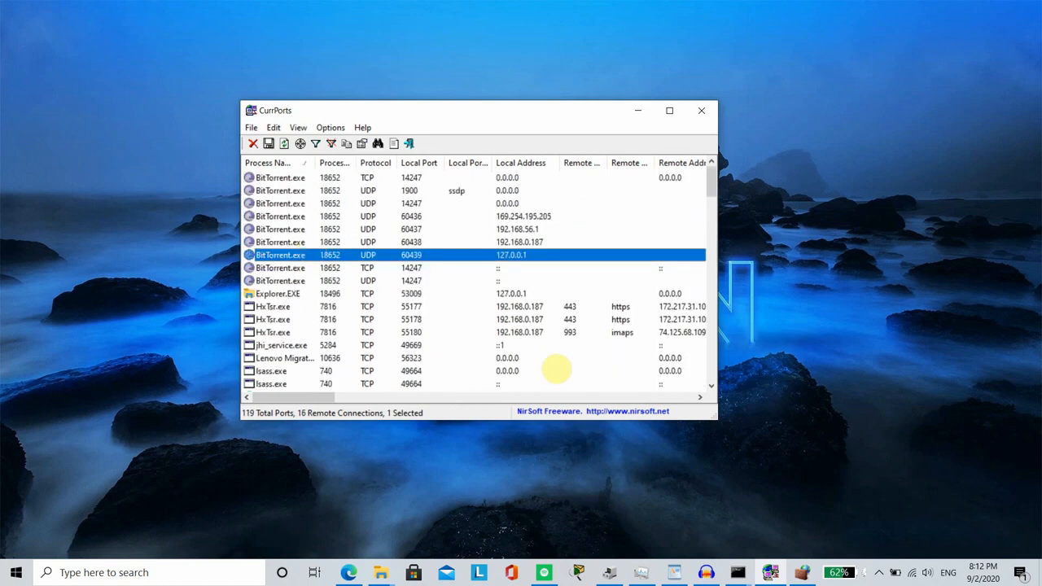
{"action": "mouse_move", "coordinate": [766, 513]}
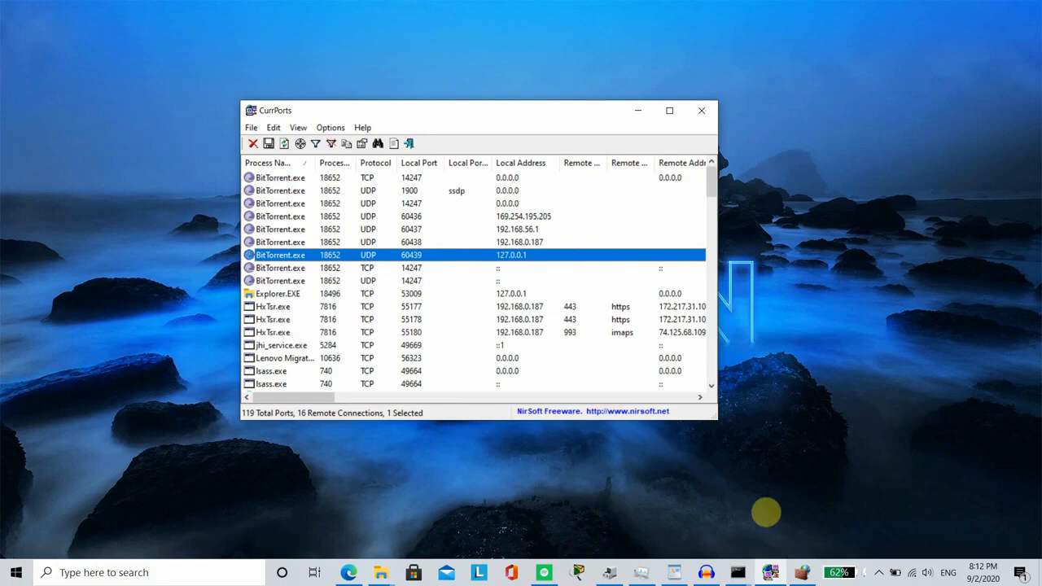